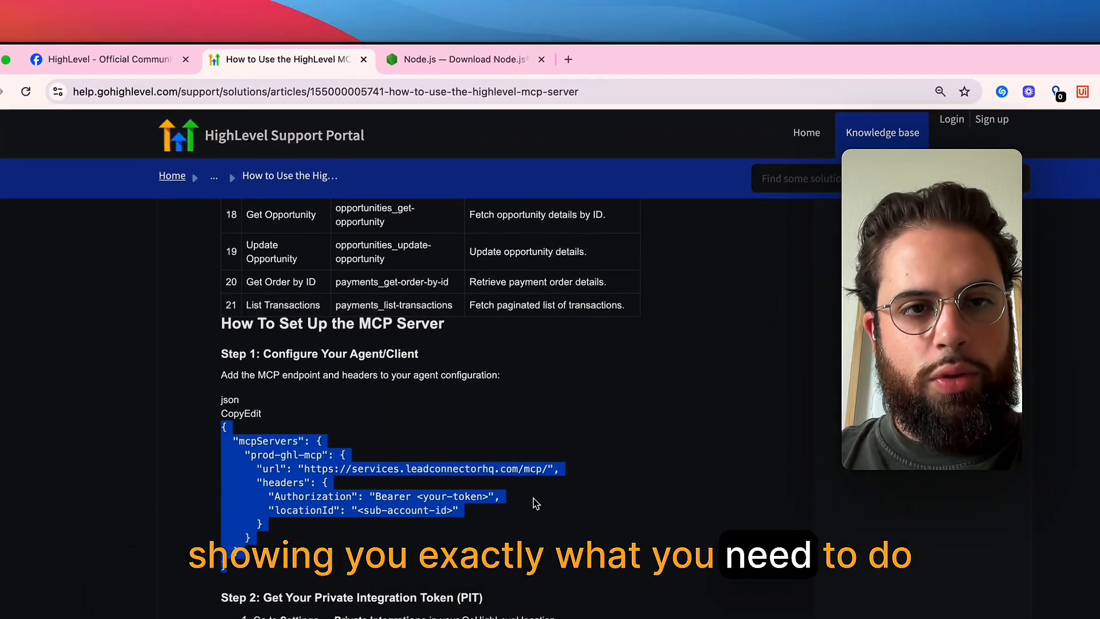
- Switch to the Node.js download page showing macOS nvm and npm commands for 22.17.1 LTS
left_click(456, 59)
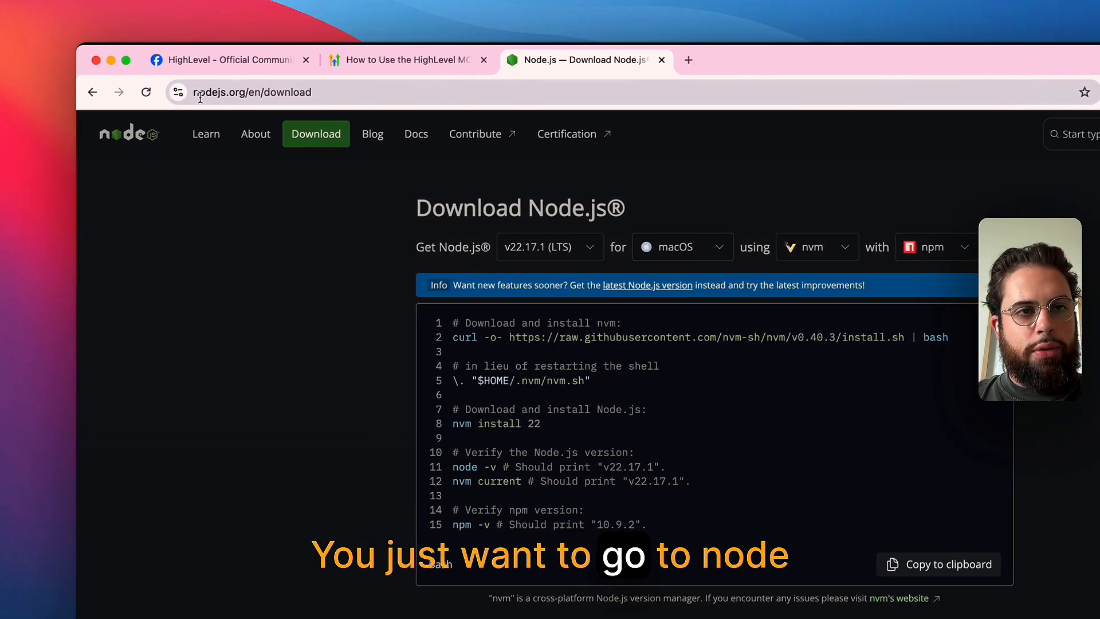
mouse_move(374, 154)
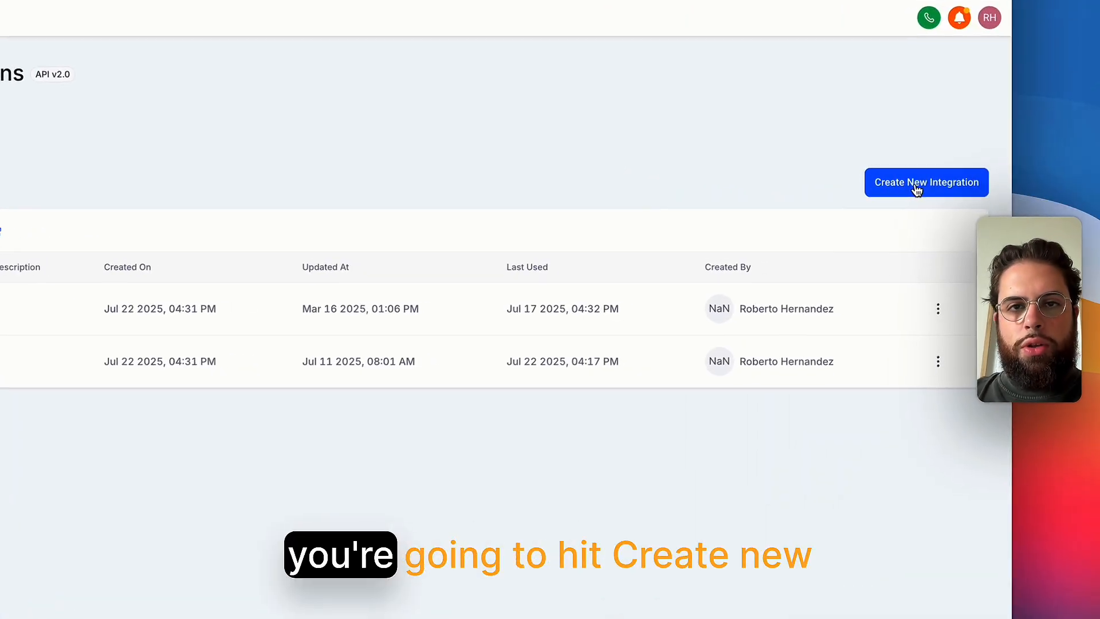
- Start a new private integration named Claude Desktop, described 'Connects GHL MCP to Claude Desktop'
left_click(925, 183)
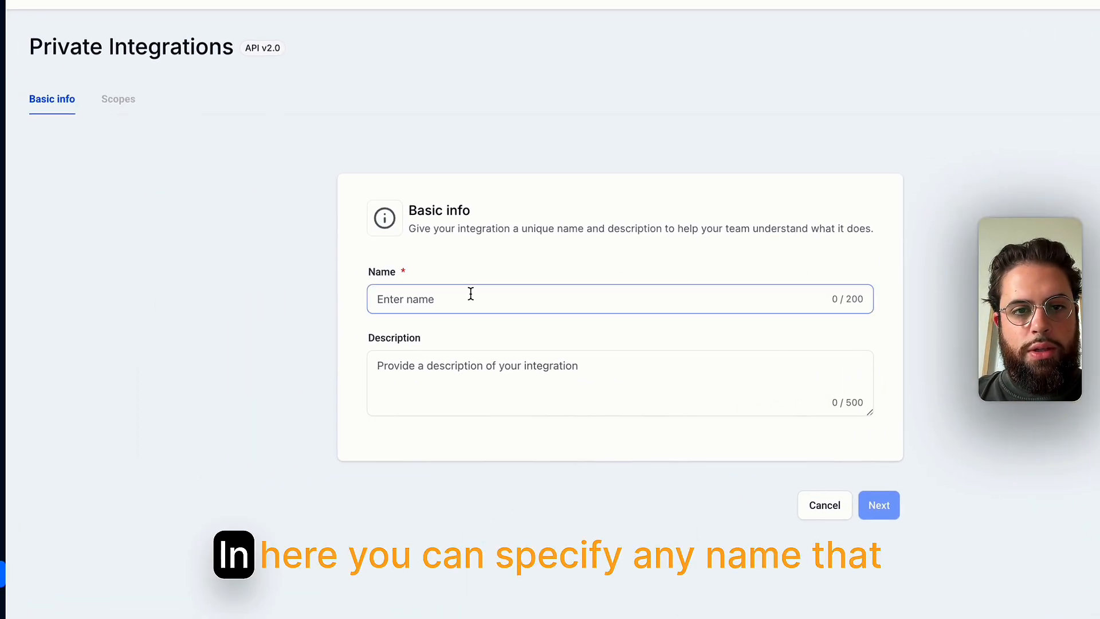
type("Claude Desktop")
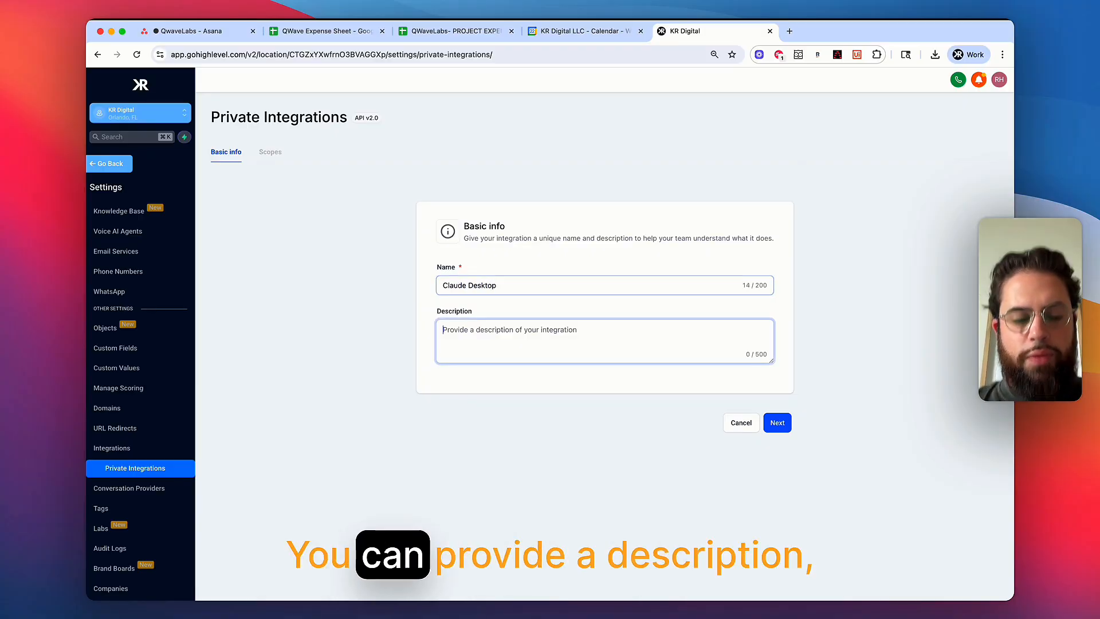
type("Connects GHL MCP to Claude Desktop")
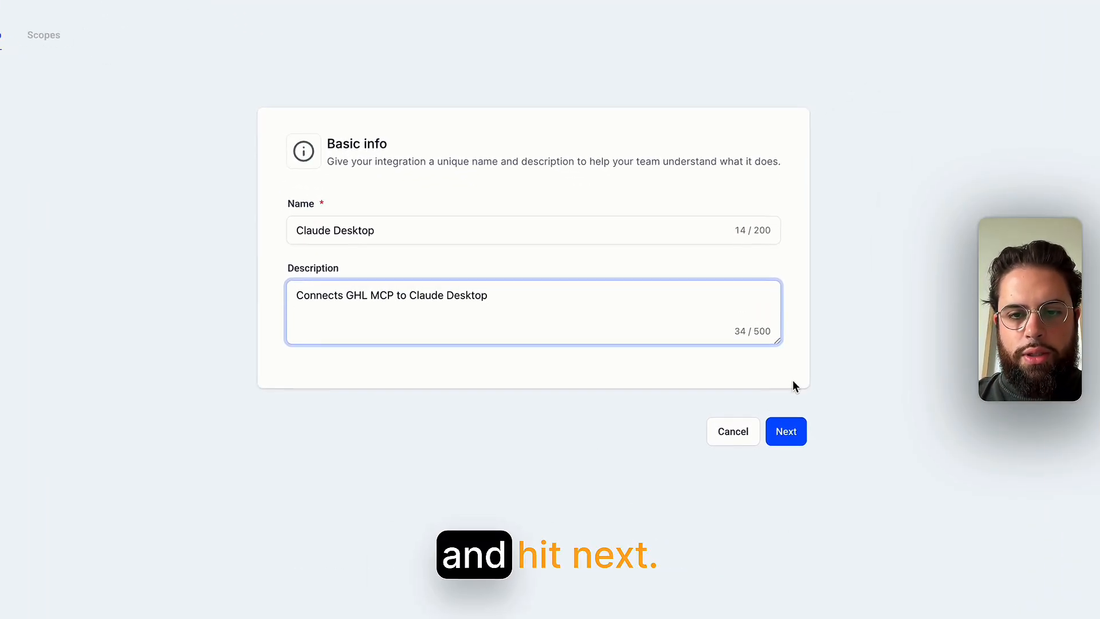
left_click(785, 431)
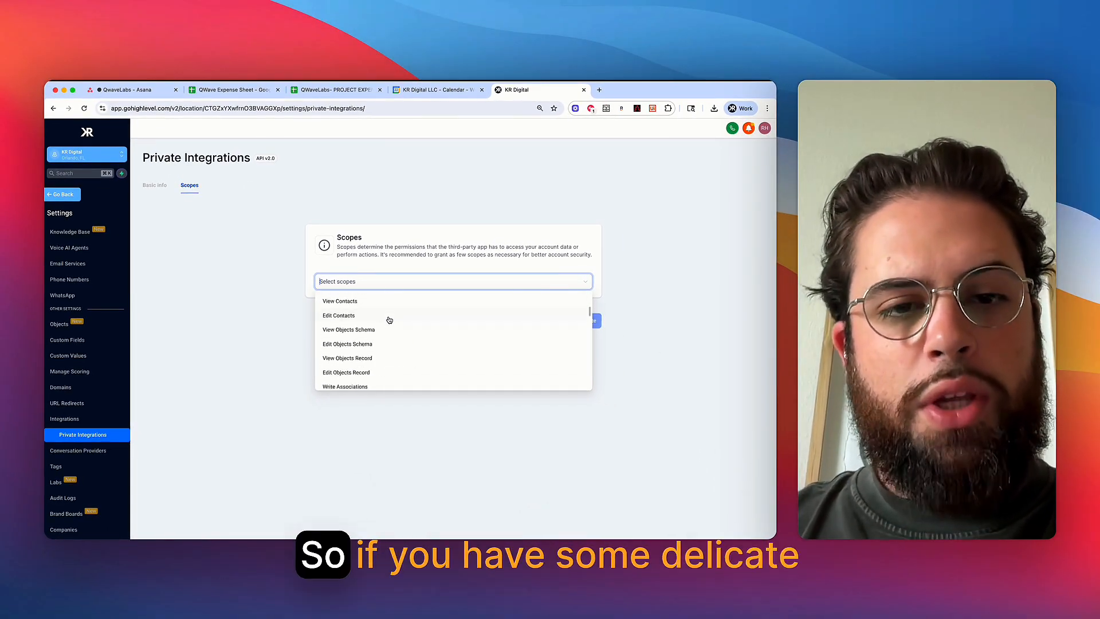
- Grant the integration the View Calendars and Edit Calendars scopes
scroll("down", 3)
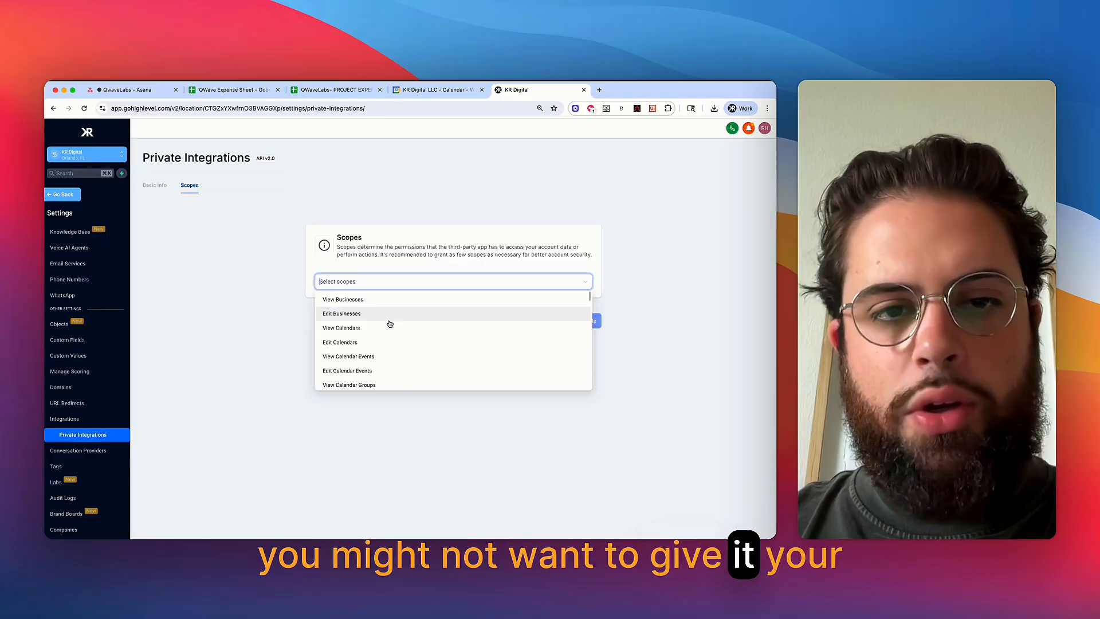
left_click(342, 328)
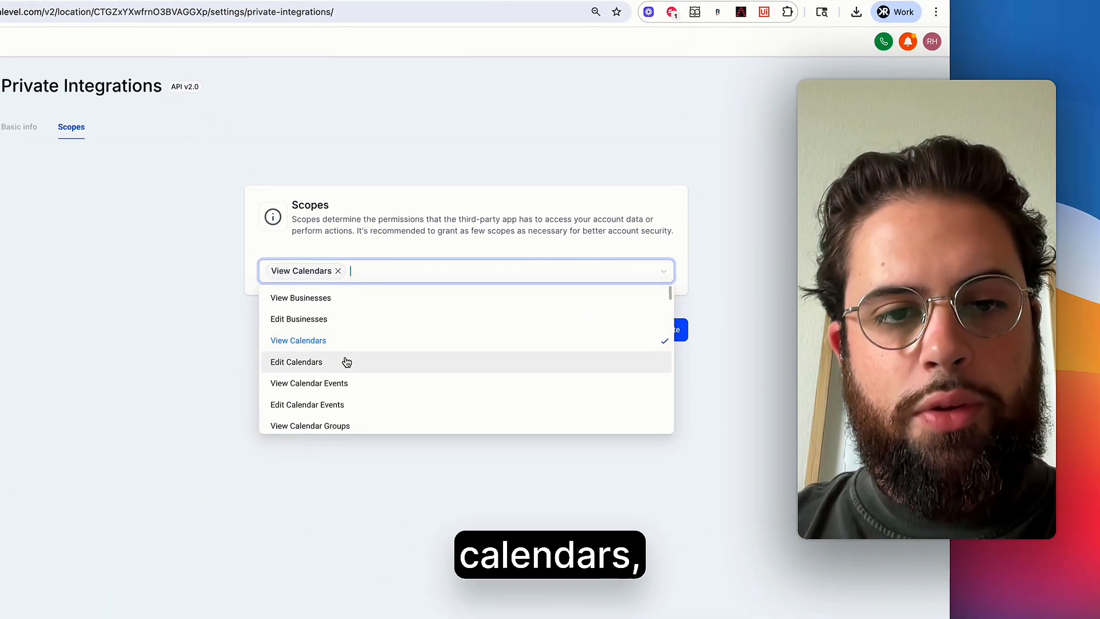
left_click(296, 362)
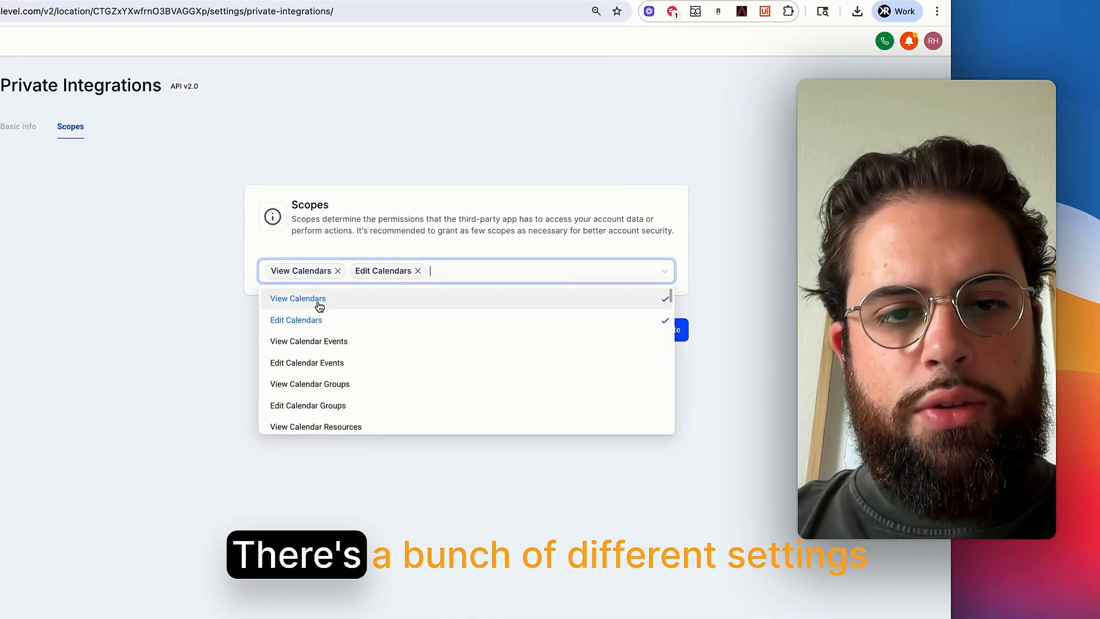
scroll("down", 3)
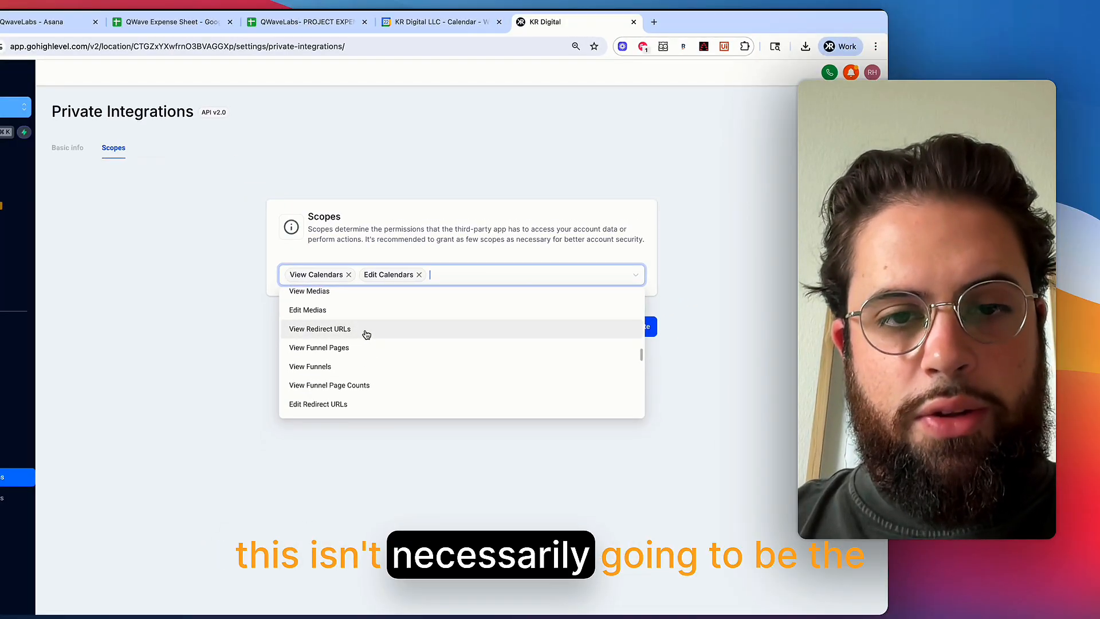
key("cmd+tab")
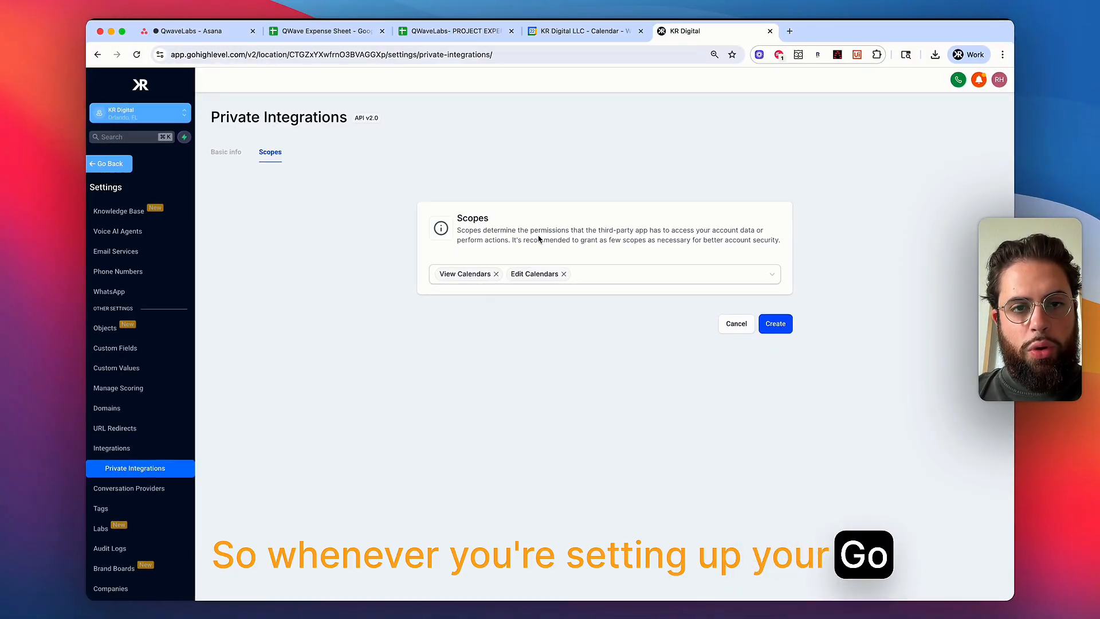
- Create the Claude Desktop integration with its selected calendar scopes
left_click(666, 274)
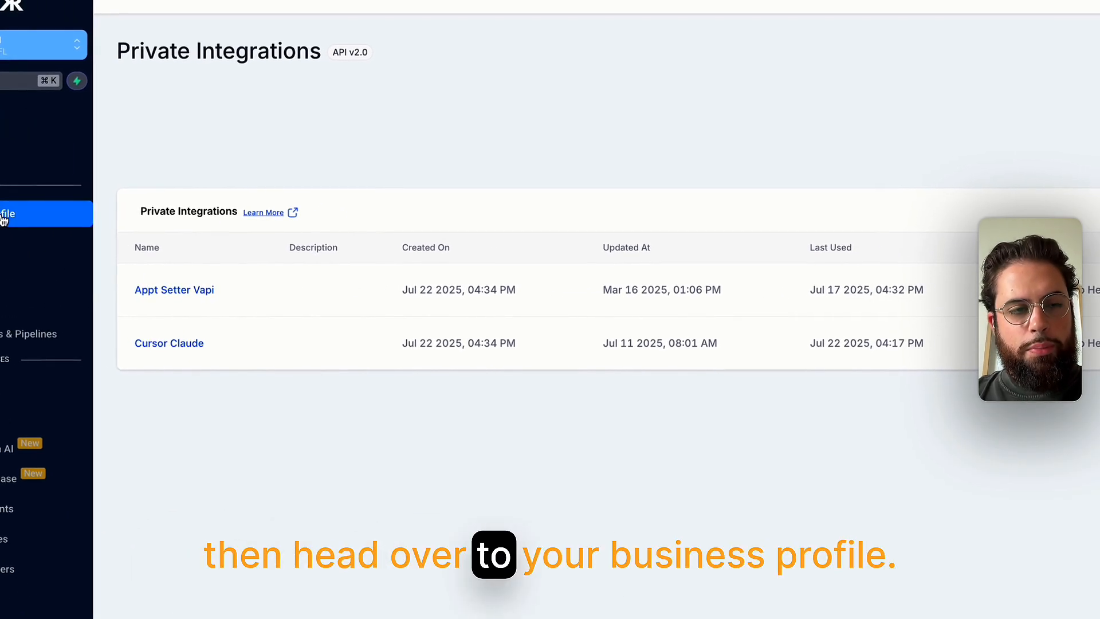
- Open Business Profile from the GoHighLevel Settings sidebar
left_click(81, 228)
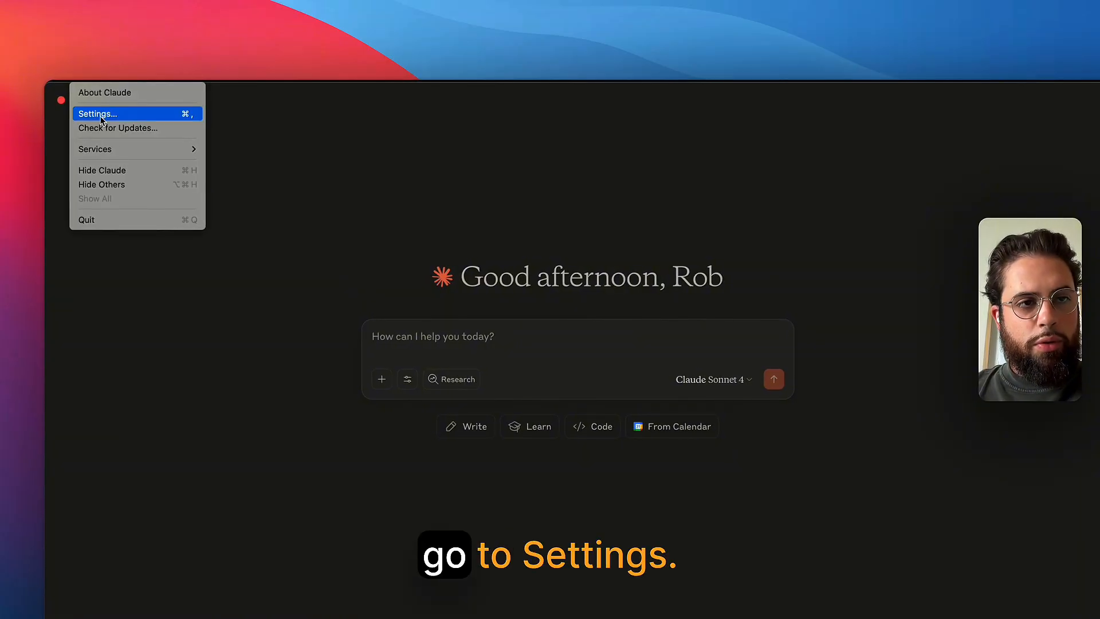
- Open claude_desktop_config.json from Claude's settings in Visual Studio Code
left_click(97, 113)
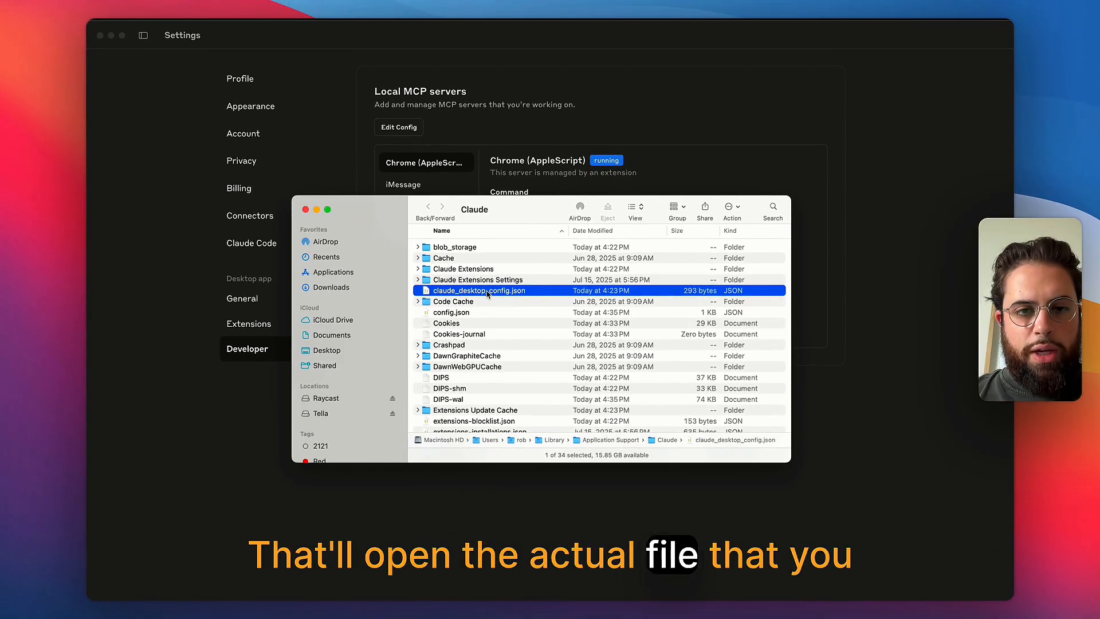
right_click(482, 291)
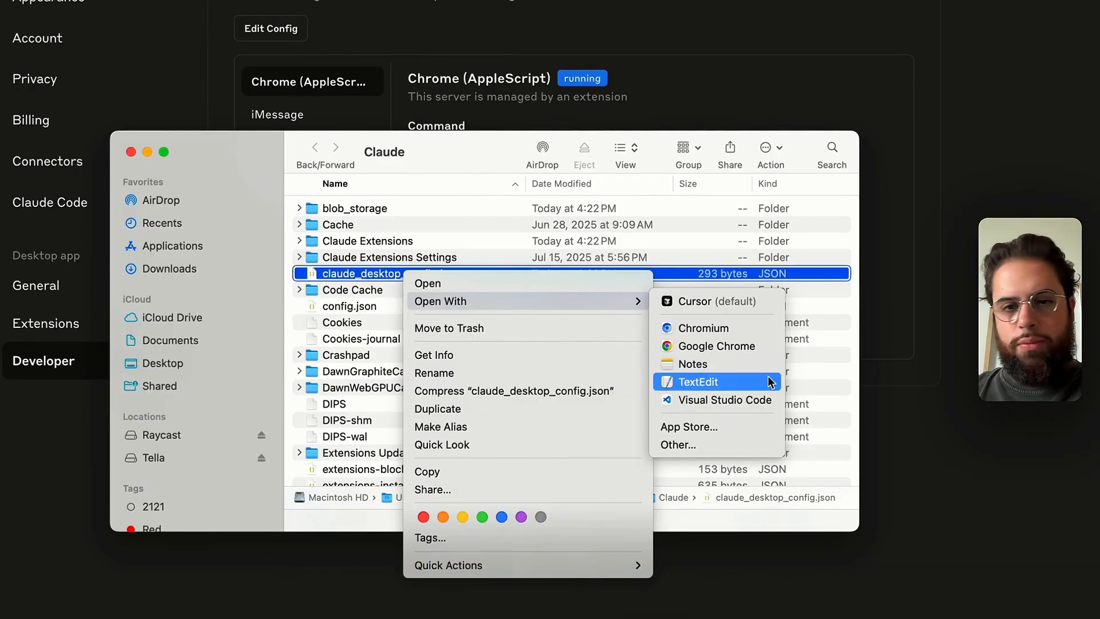
mouse_move(716, 375)
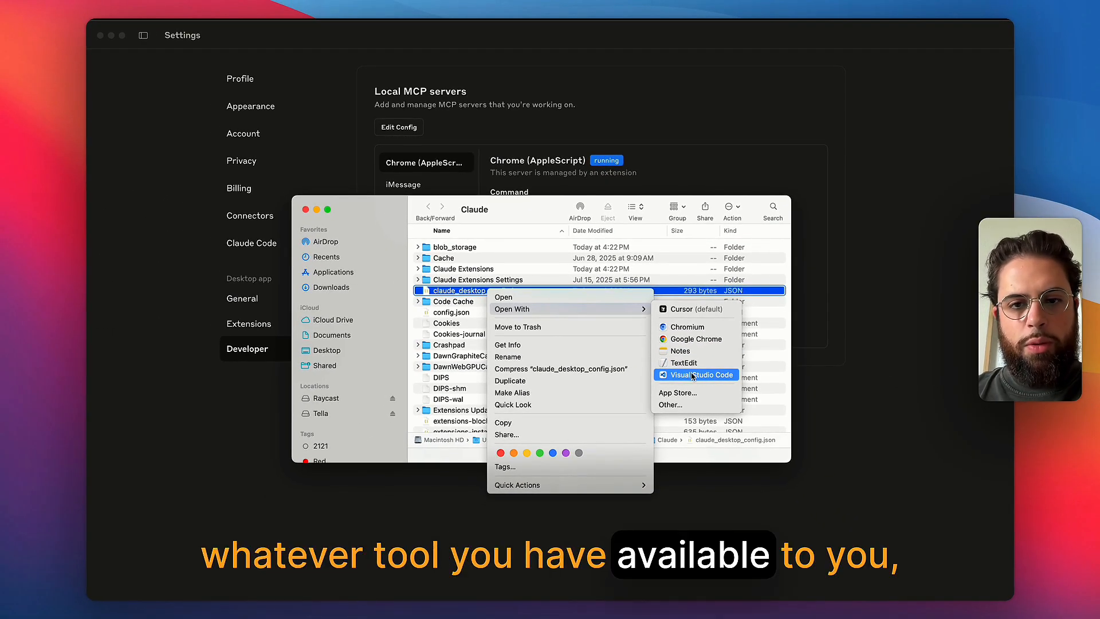
left_click(695, 375)
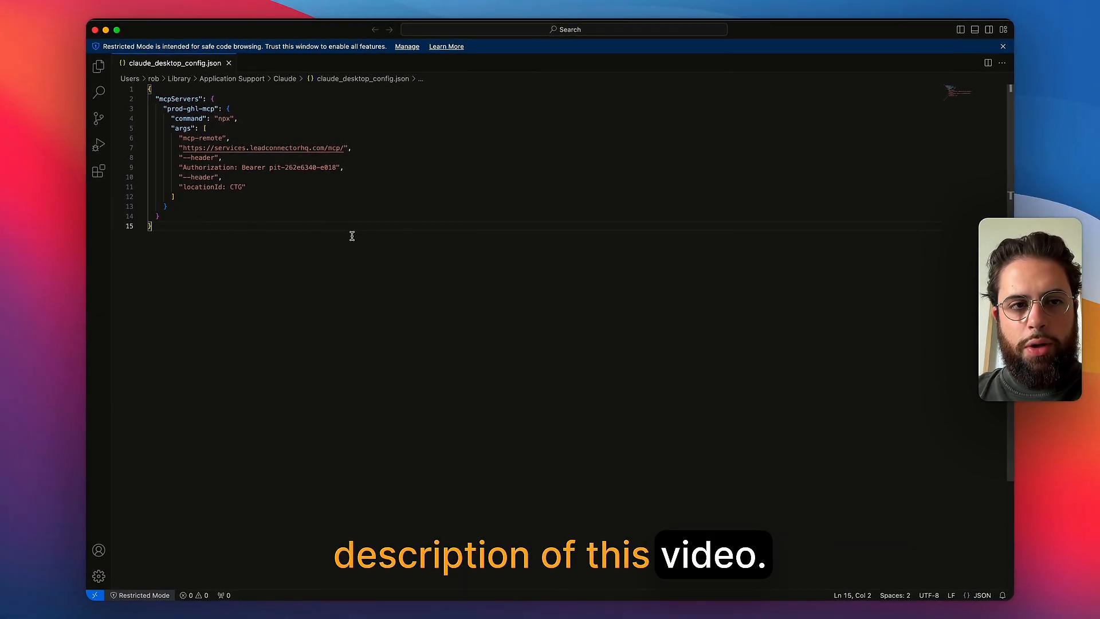
- Edit the prod-ghl-mcp entry in claude_desktop_config.json in Visual Studio Code
double_click(197, 167)
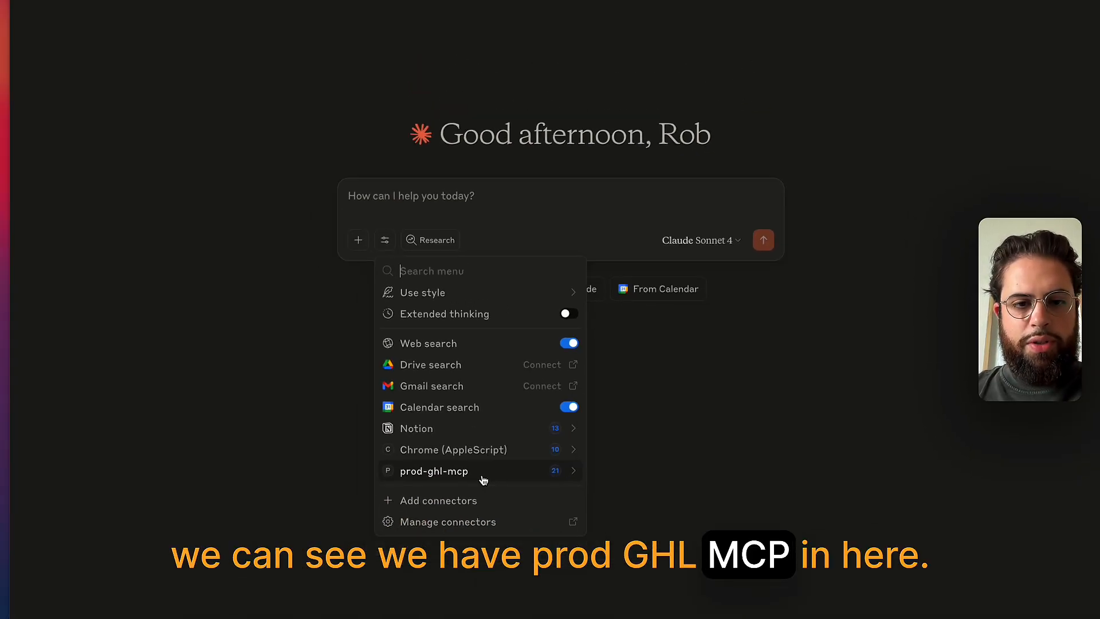
- List the 21 prod-ghl-mcp tools from the tools menu under the chat box
left_click(432, 471)
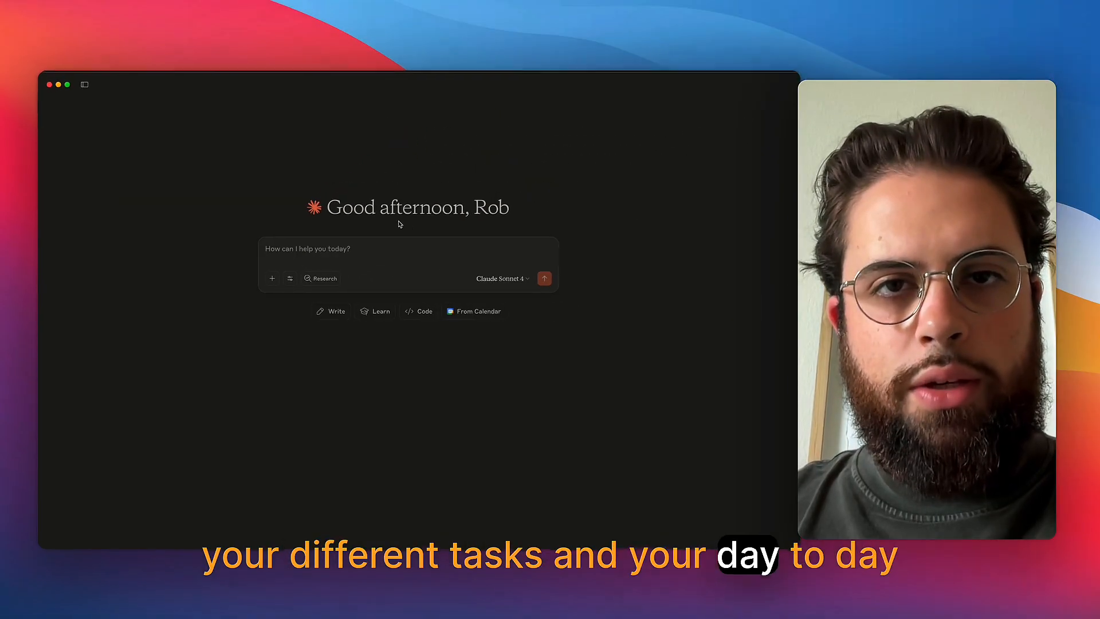
left_click(272, 277)
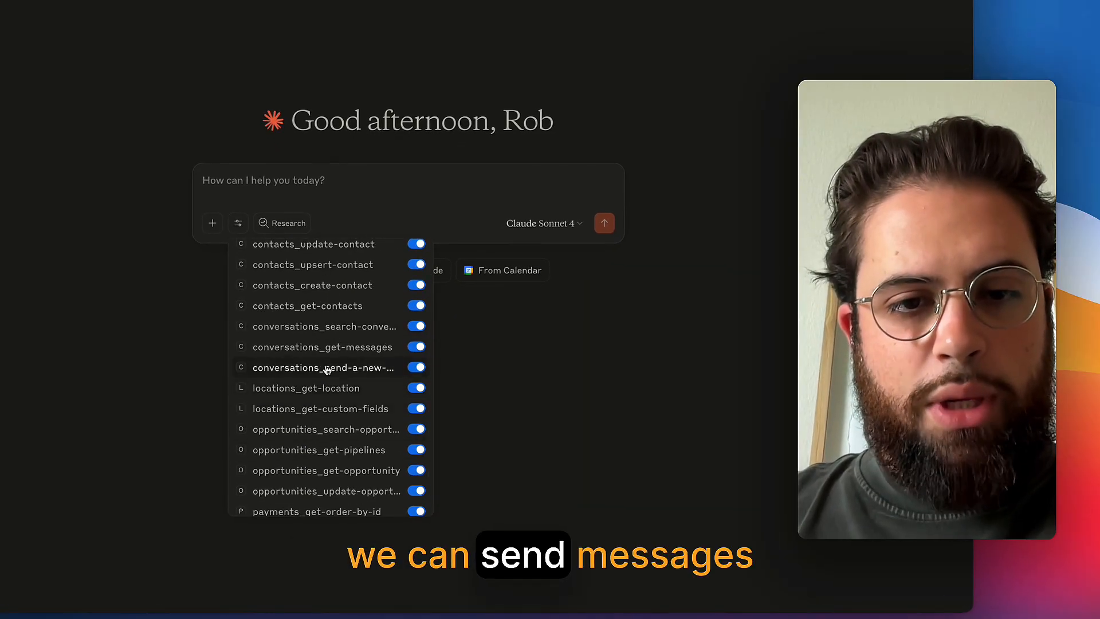
scroll("down", 3)
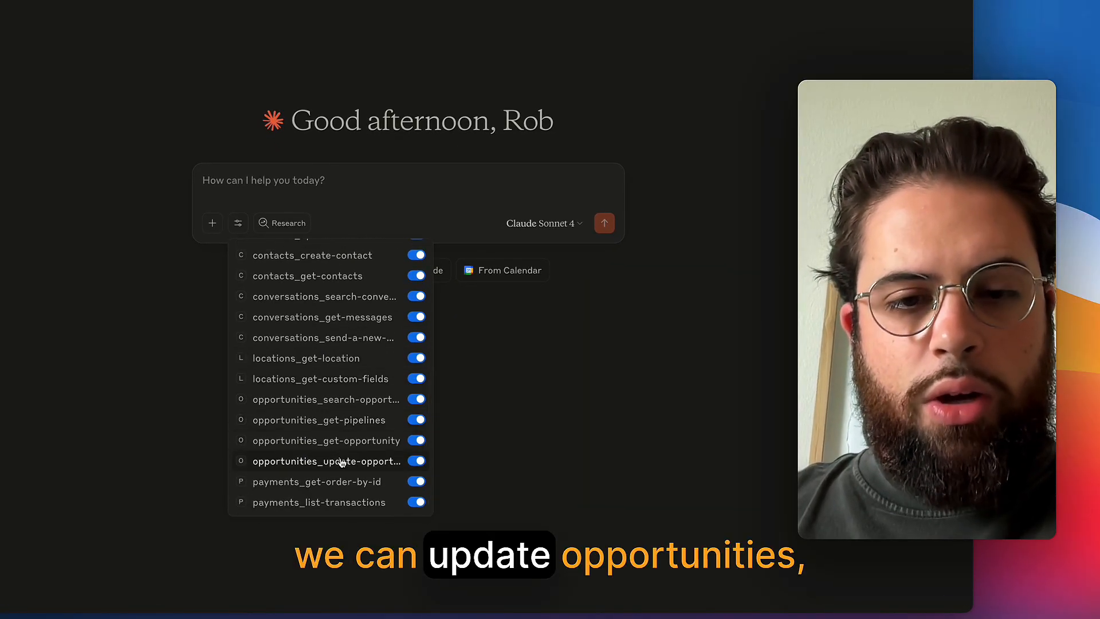